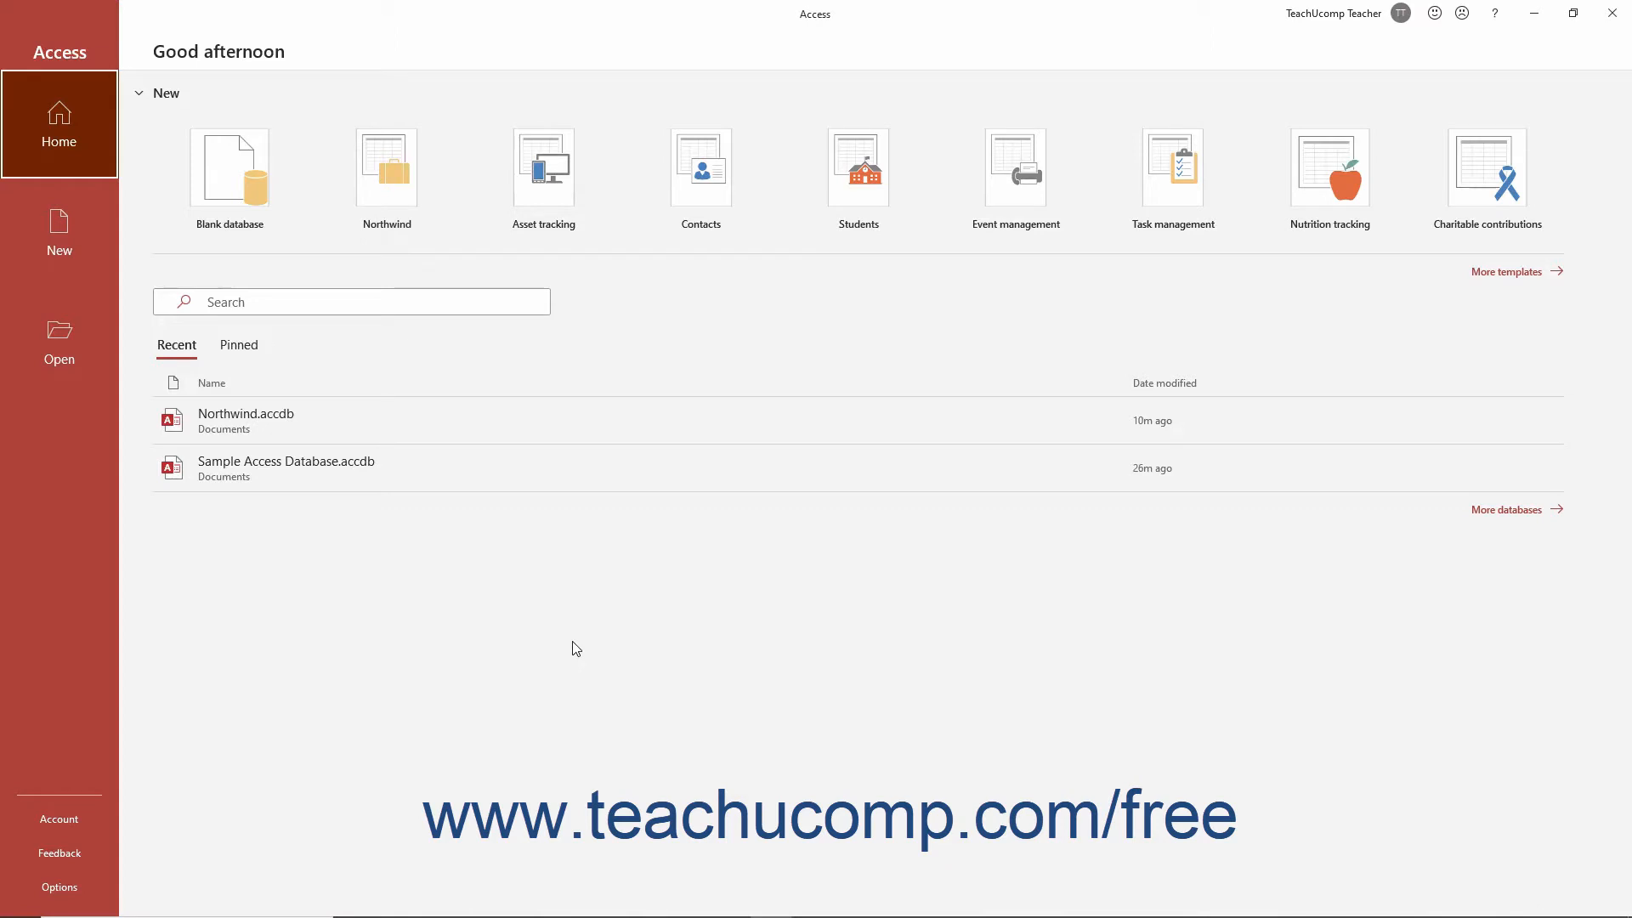
{"action": "mouse_move", "coordinate": [344, 420]}
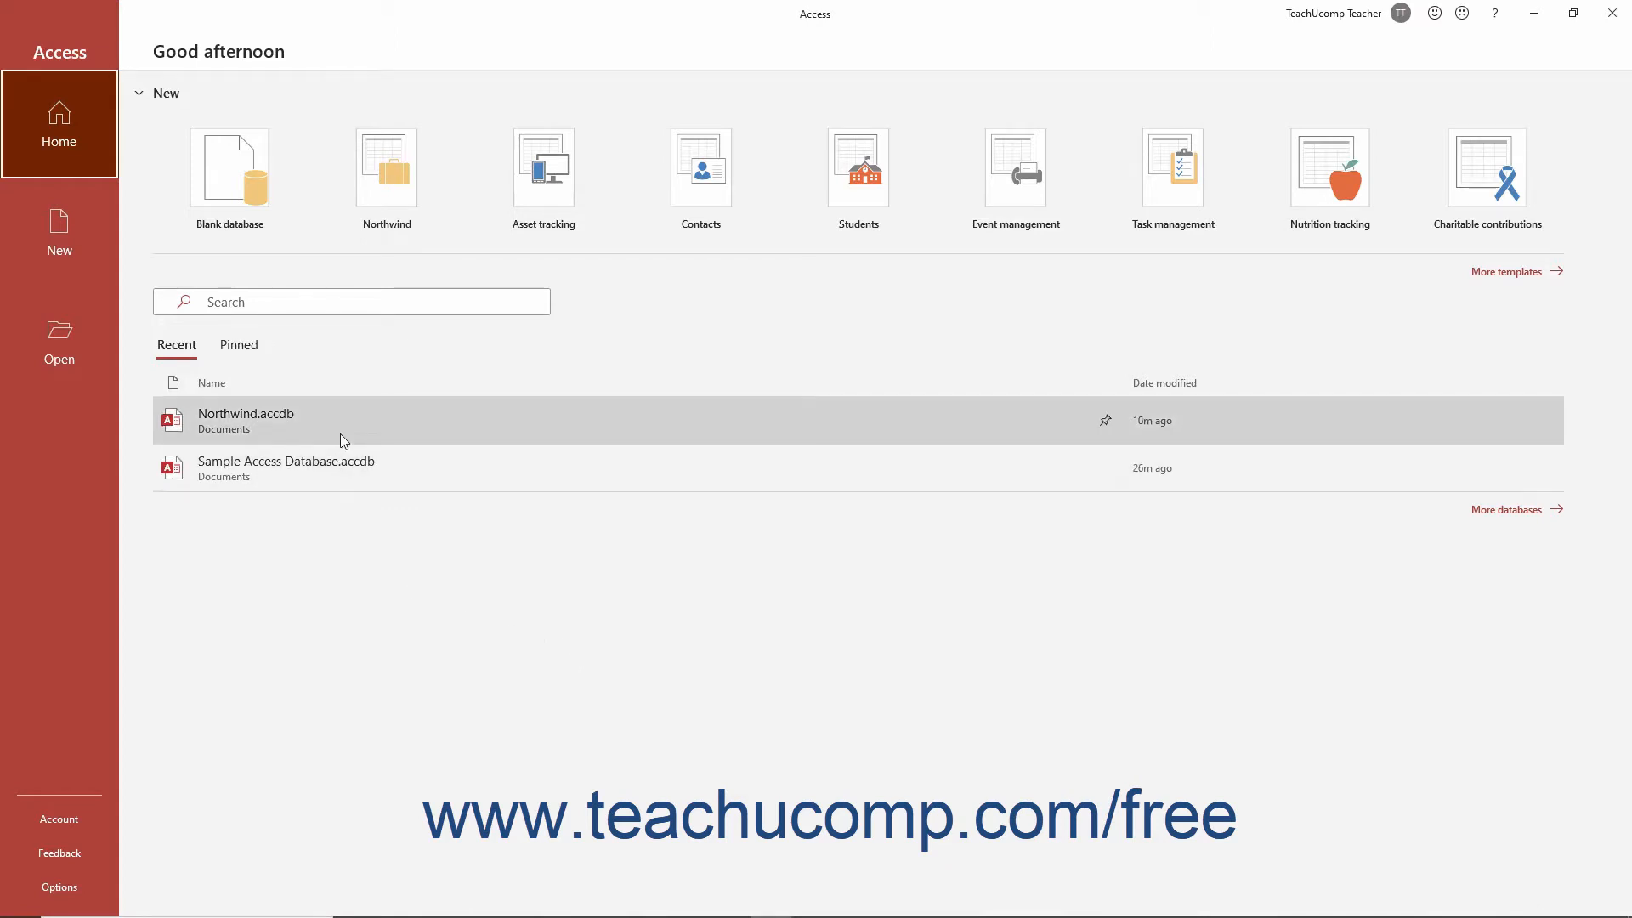
{"action": "mouse_move", "coordinate": [286, 468]}
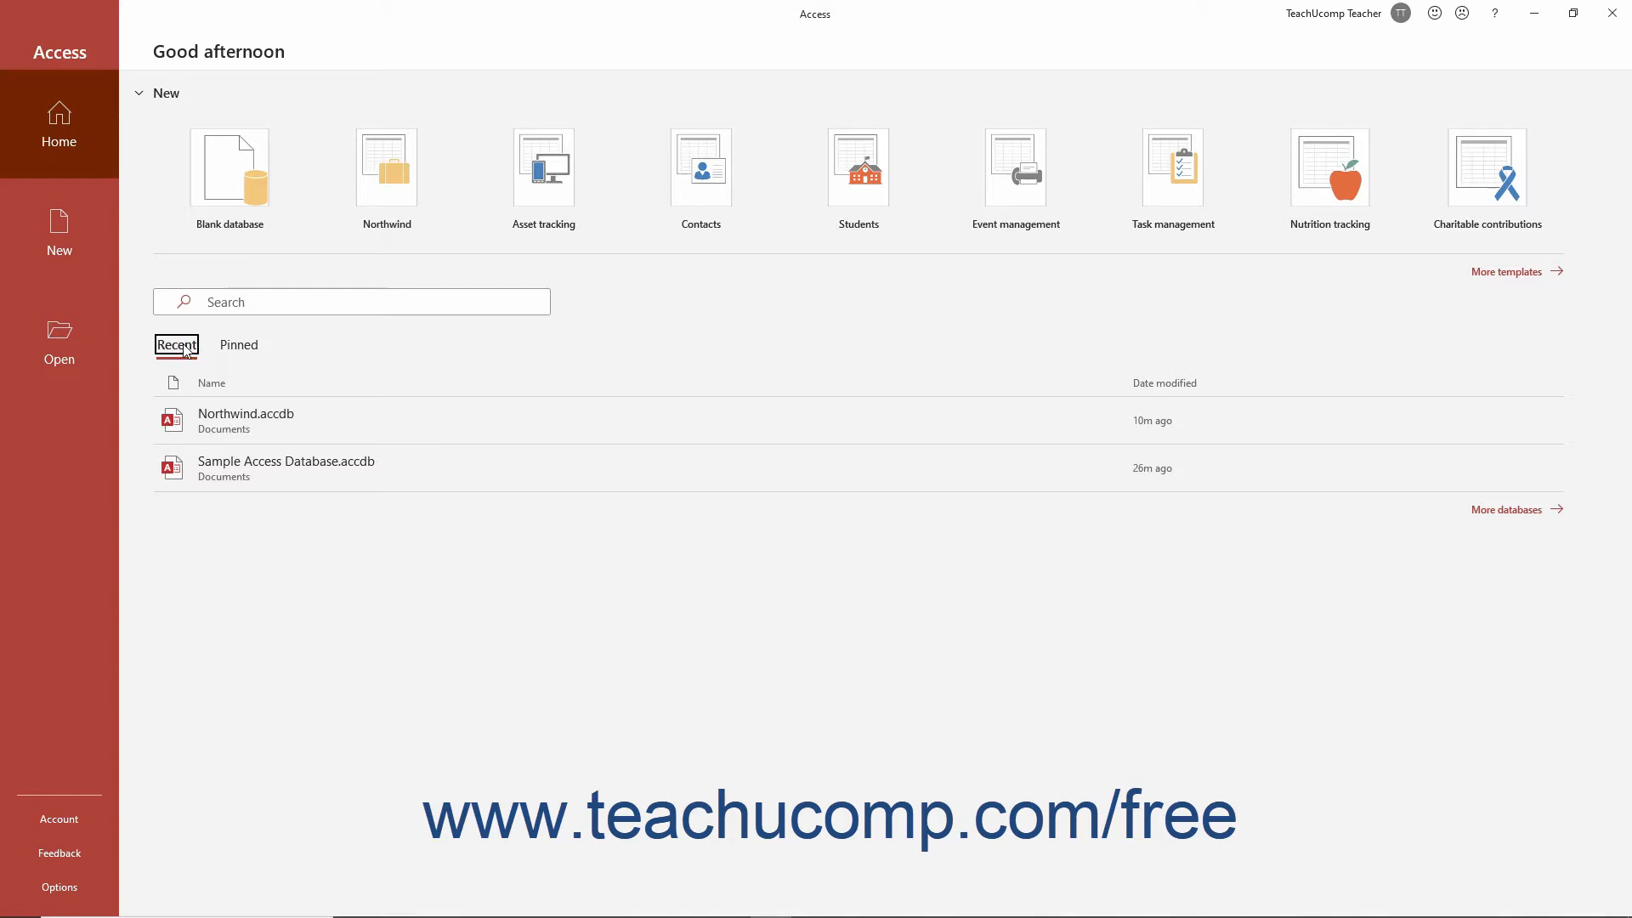
{"action": "mouse_move", "coordinate": [1333, 532]}
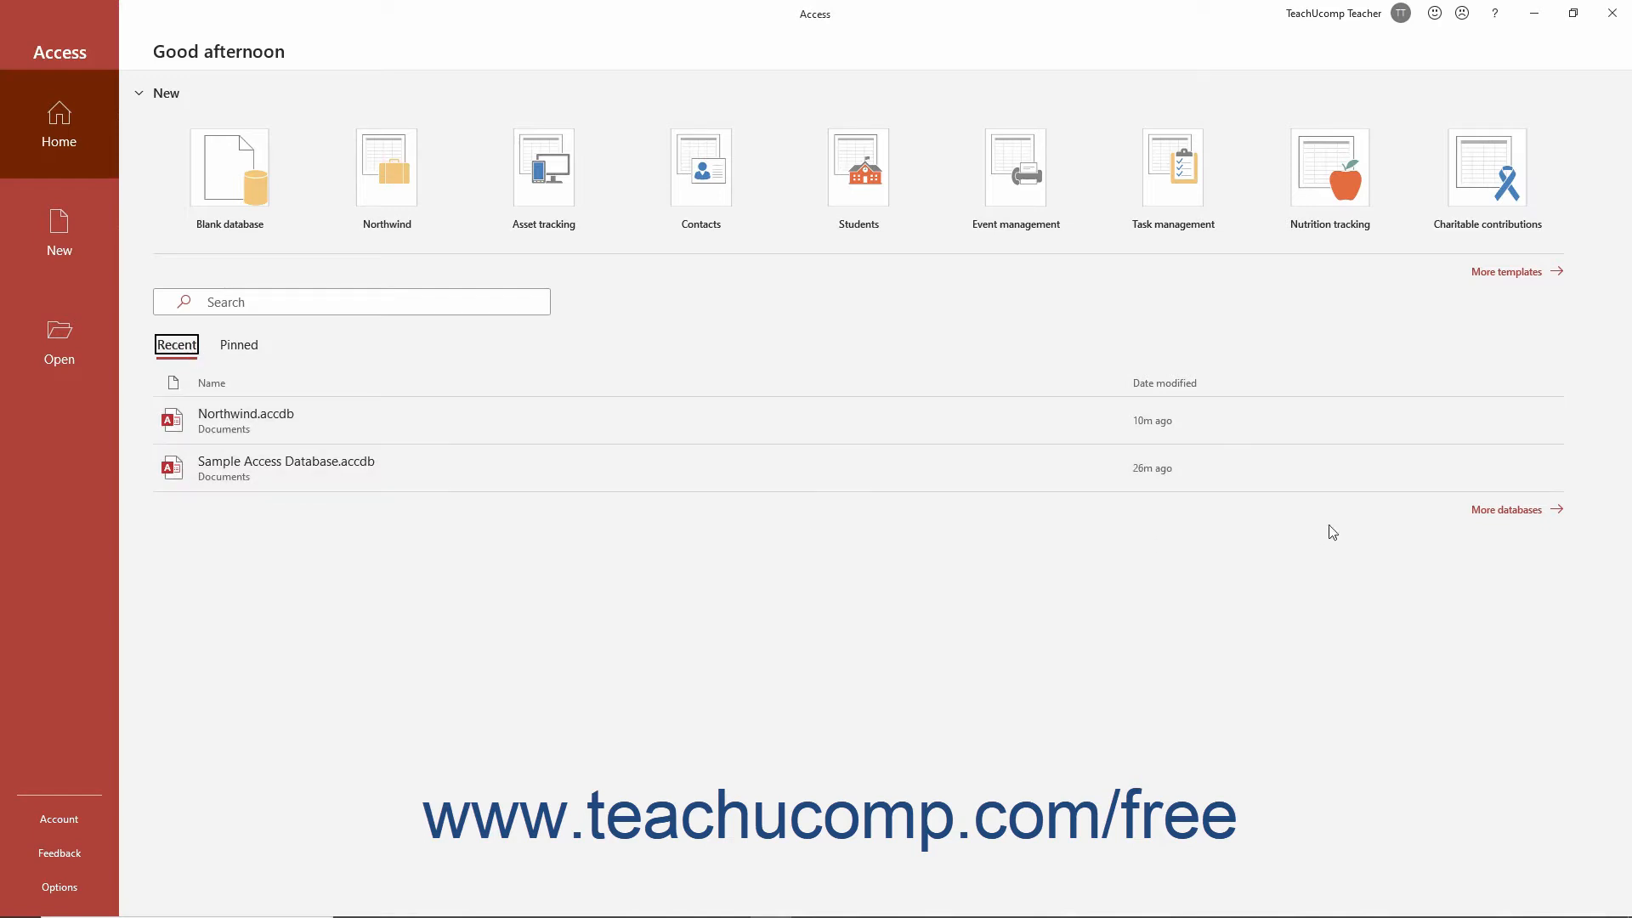
{"action": "mouse_move", "coordinate": [1506, 508]}
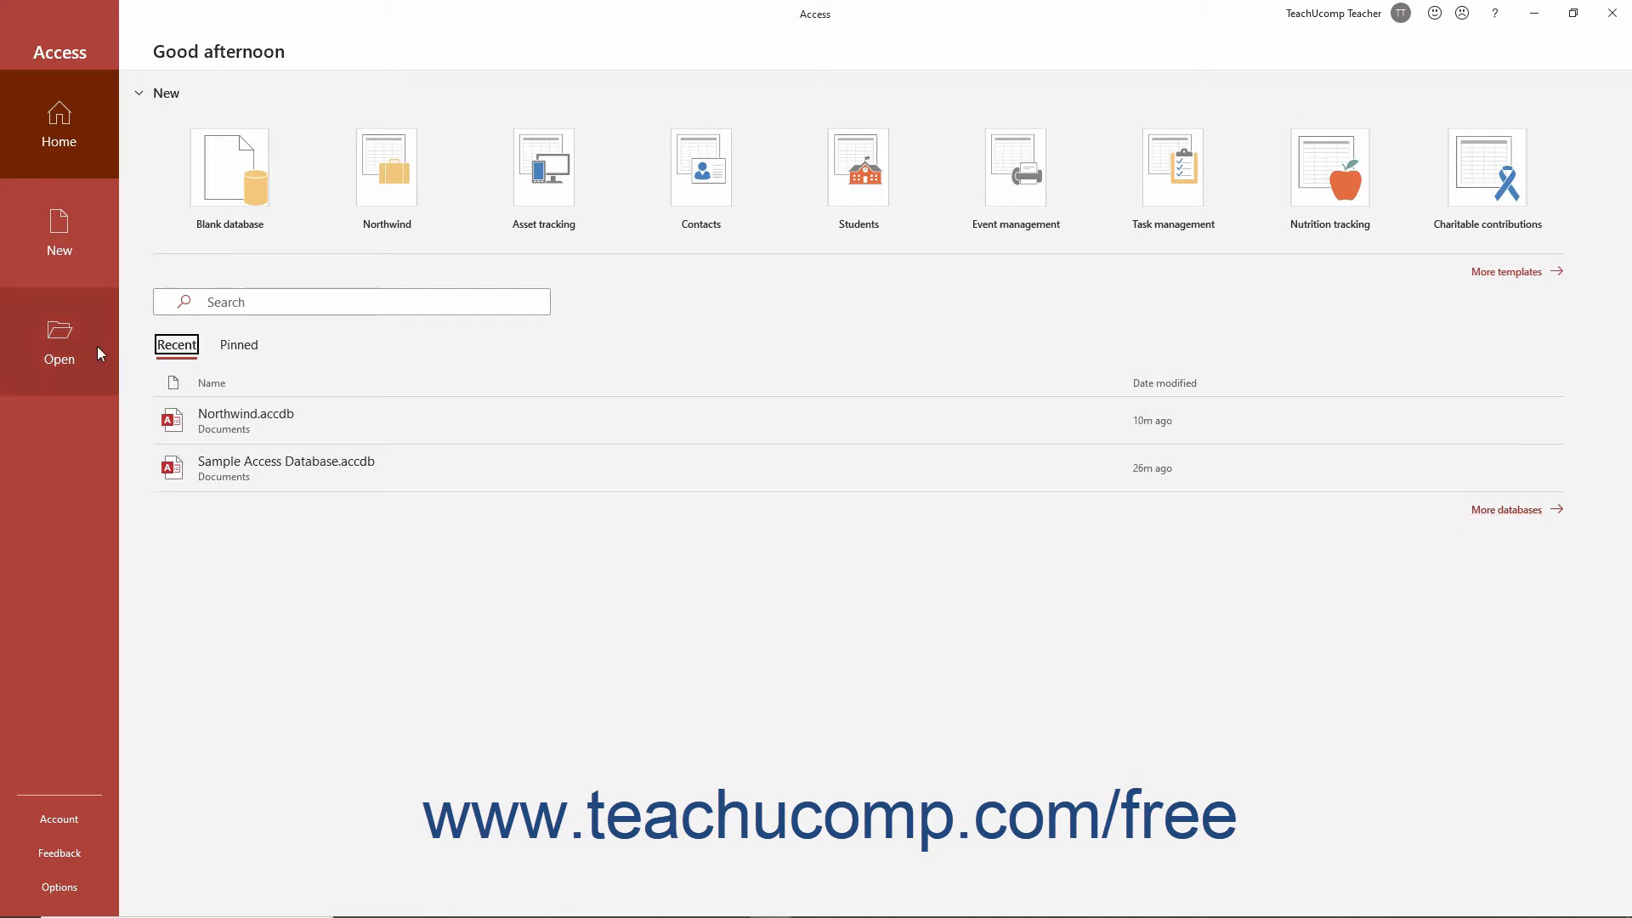
Show the Open page listing This PC's Documents folder contents
{"action": "left_click", "coordinate": [59, 342]}
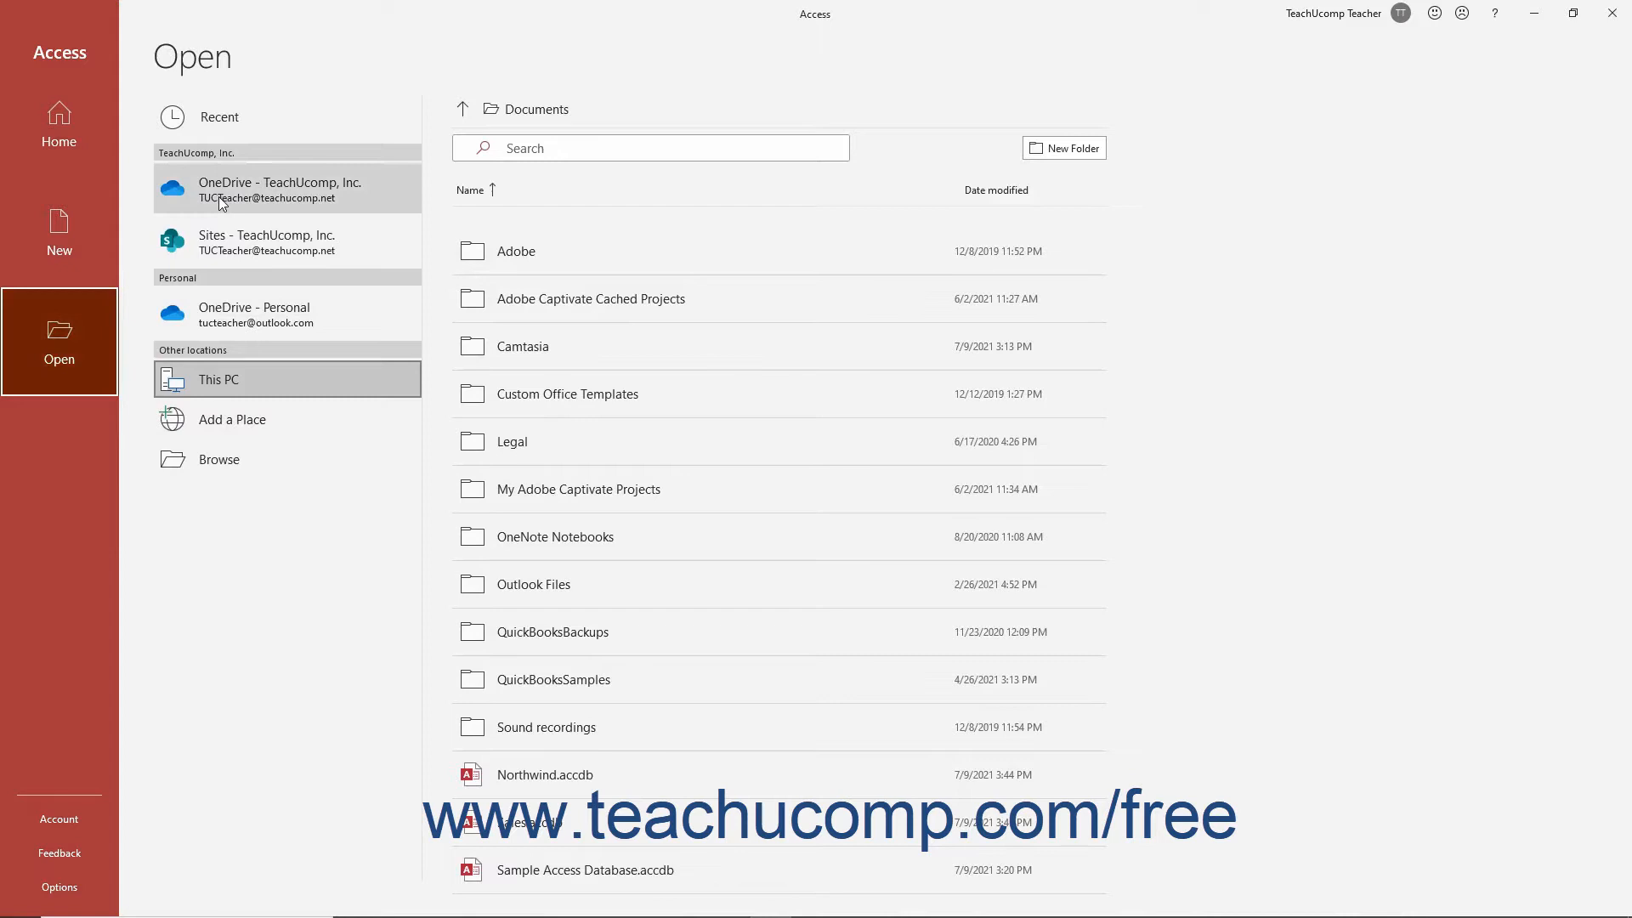
{"action": "left_click", "coordinate": [219, 379]}
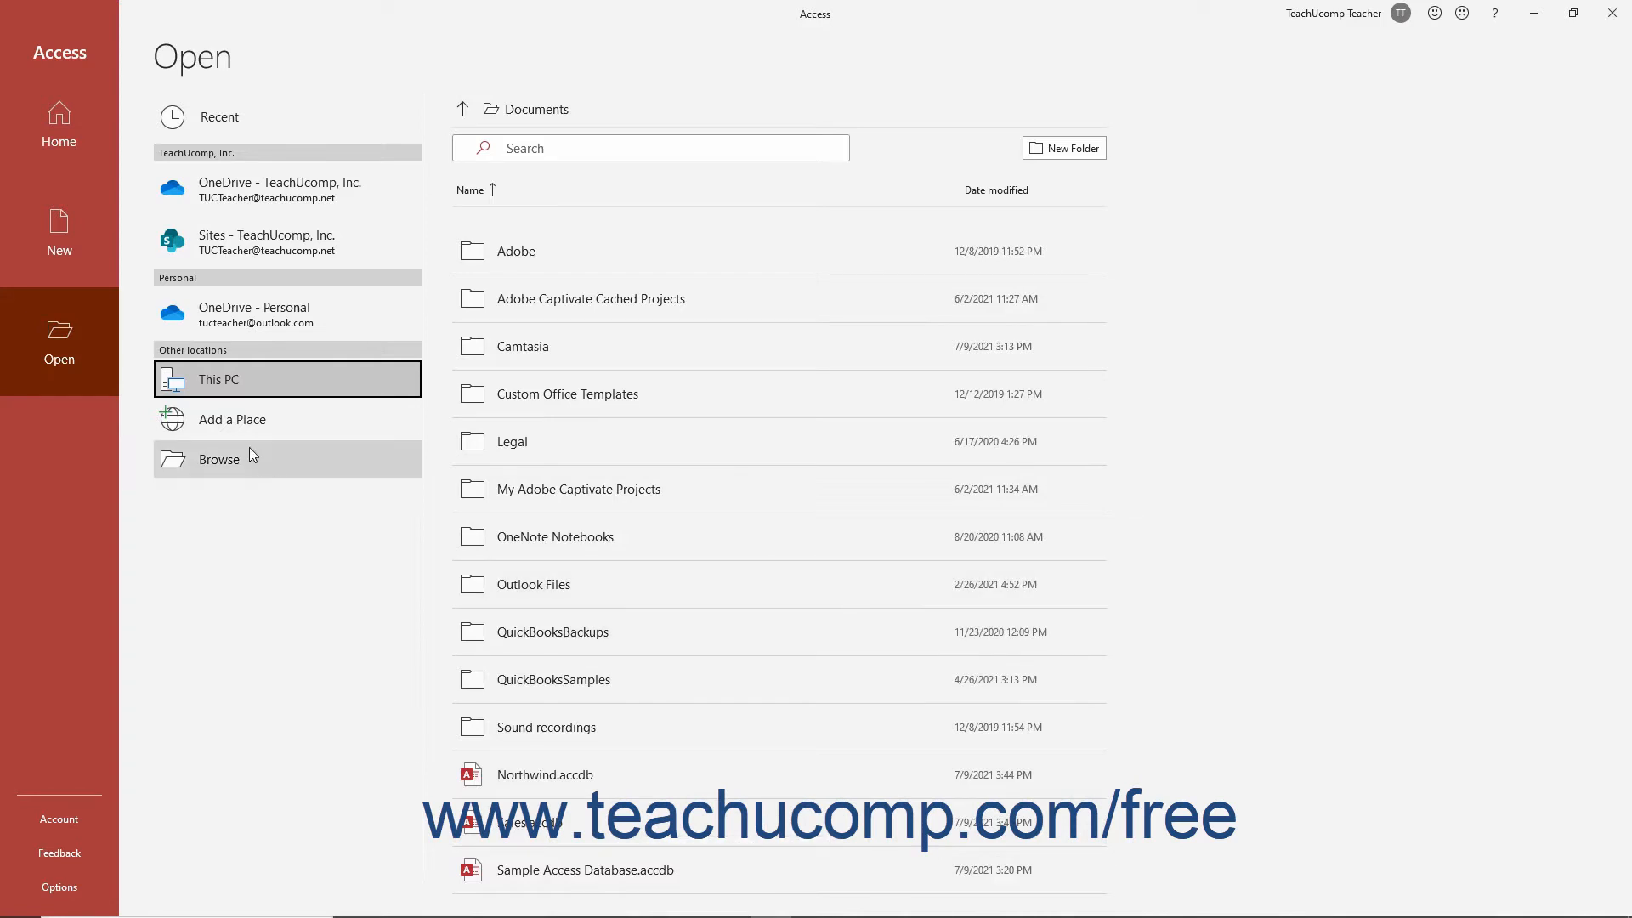
{"action": "mouse_move", "coordinate": [248, 459]}
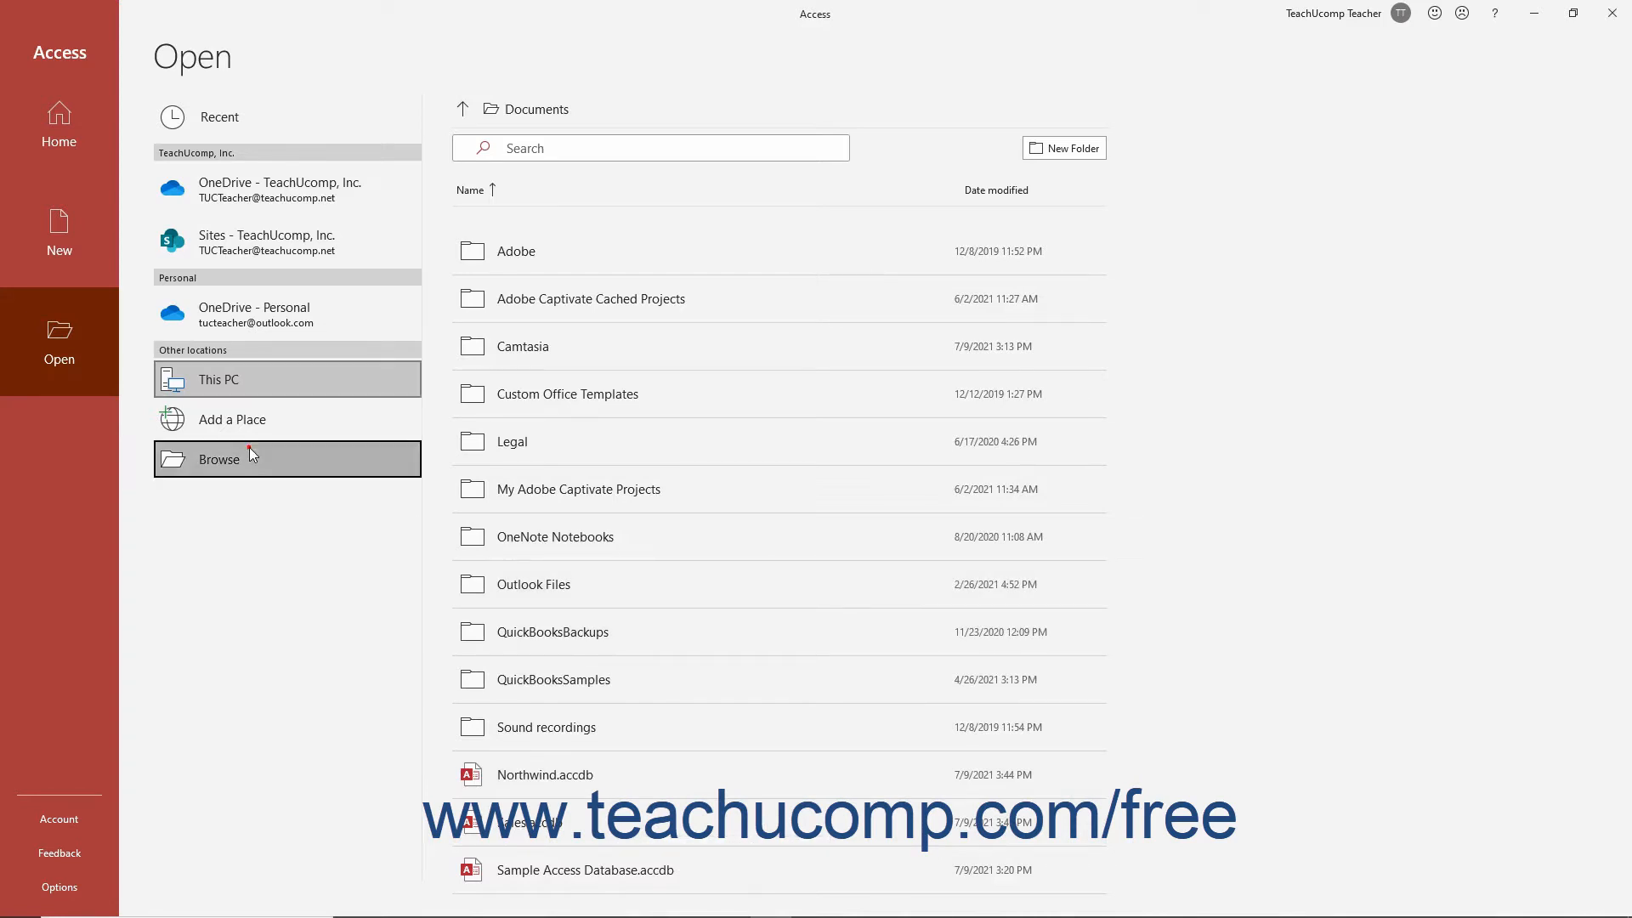
Browse to Documents and open Sales.accdb in the current Access window
{"action": "left_click", "coordinate": [219, 459]}
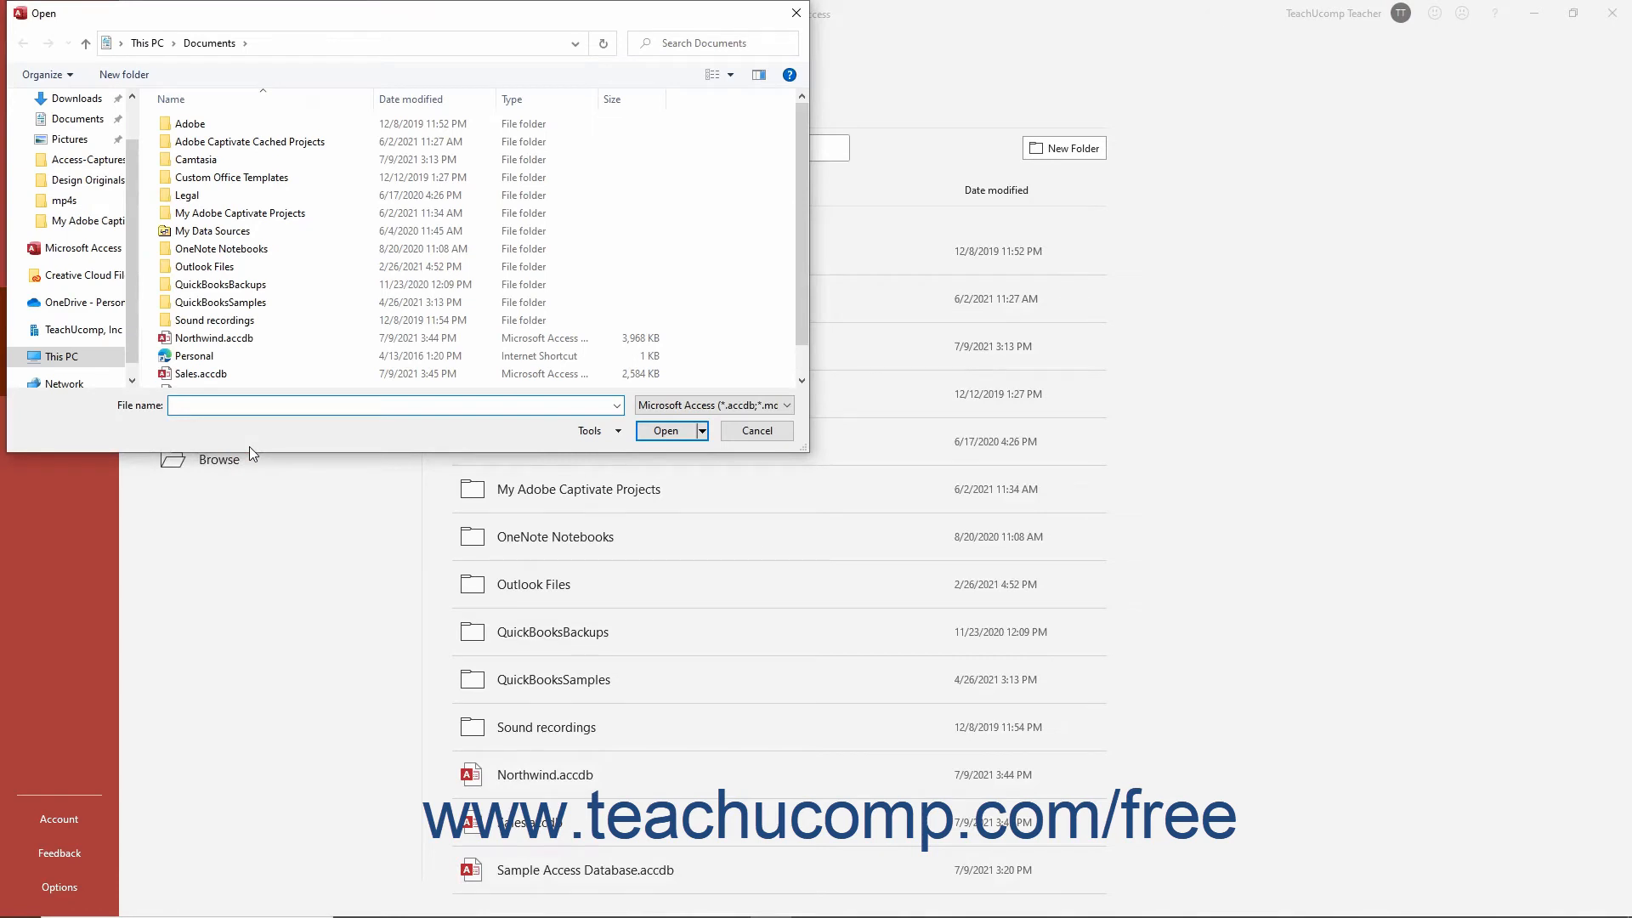
{"action": "left_click", "coordinate": [201, 374]}
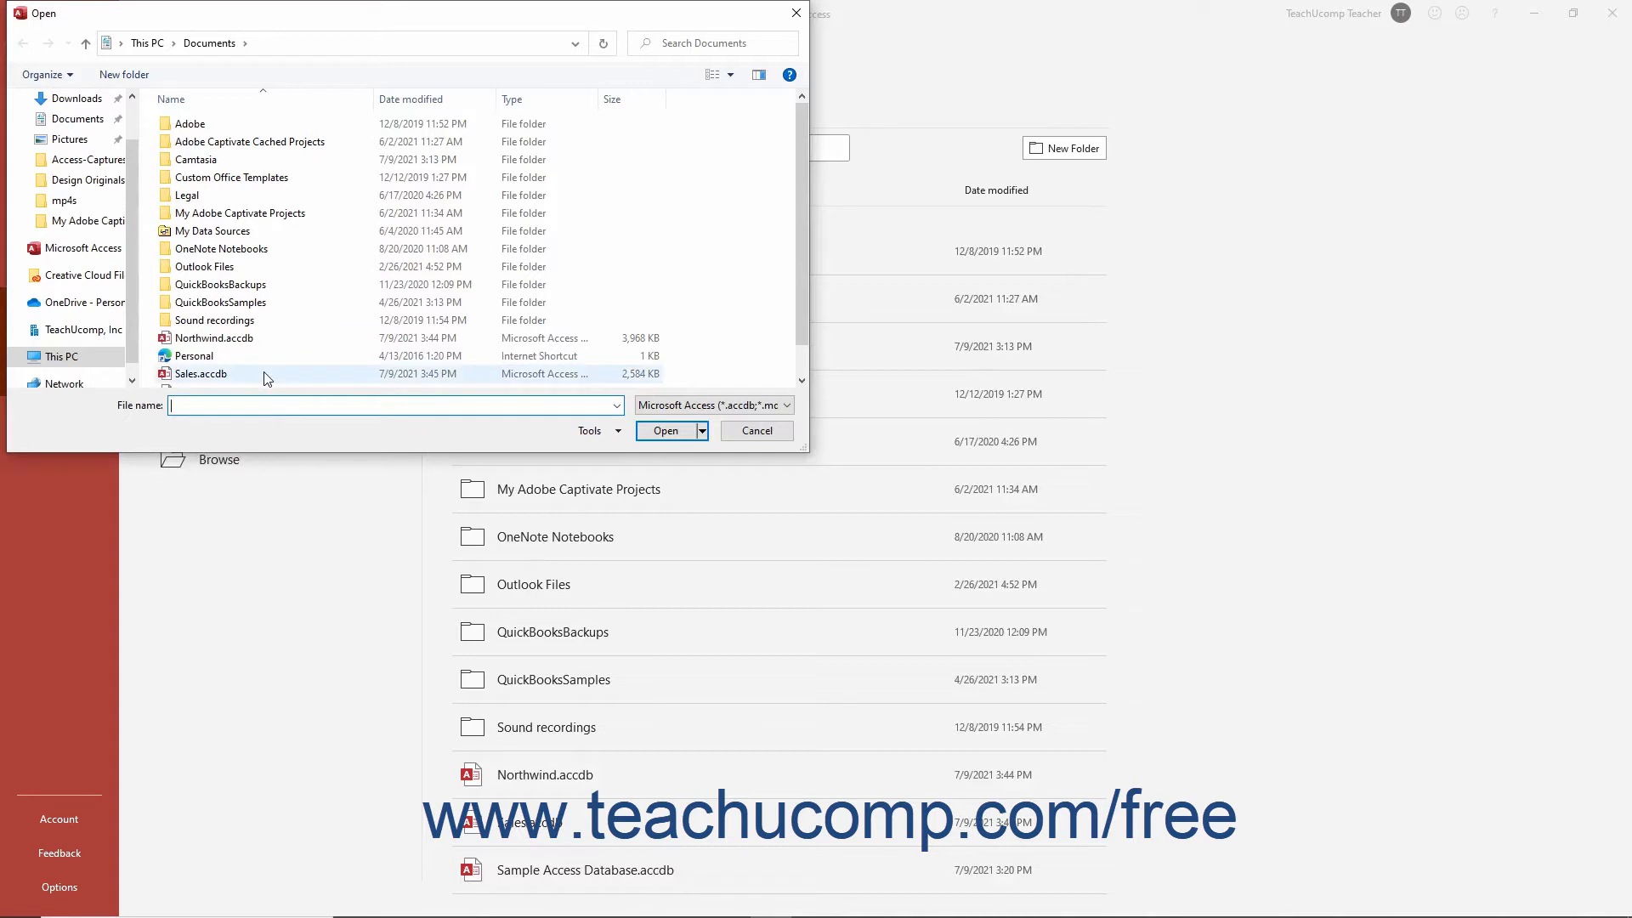
{"action": "mouse_move", "coordinate": [264, 374]}
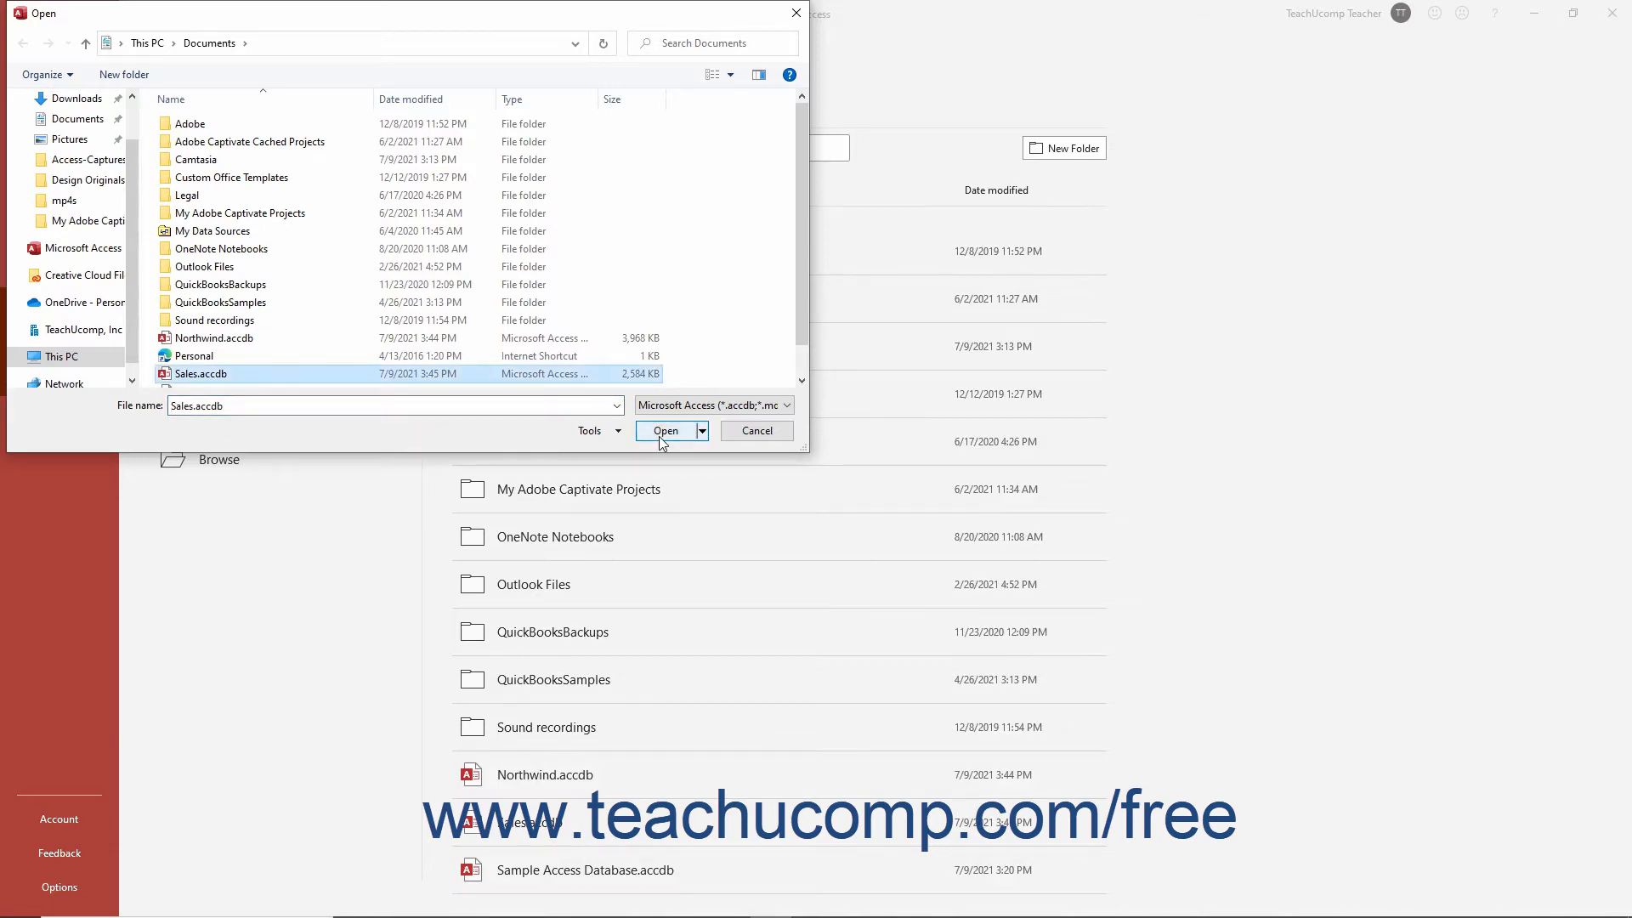
{"action": "left_click", "coordinate": [665, 430]}
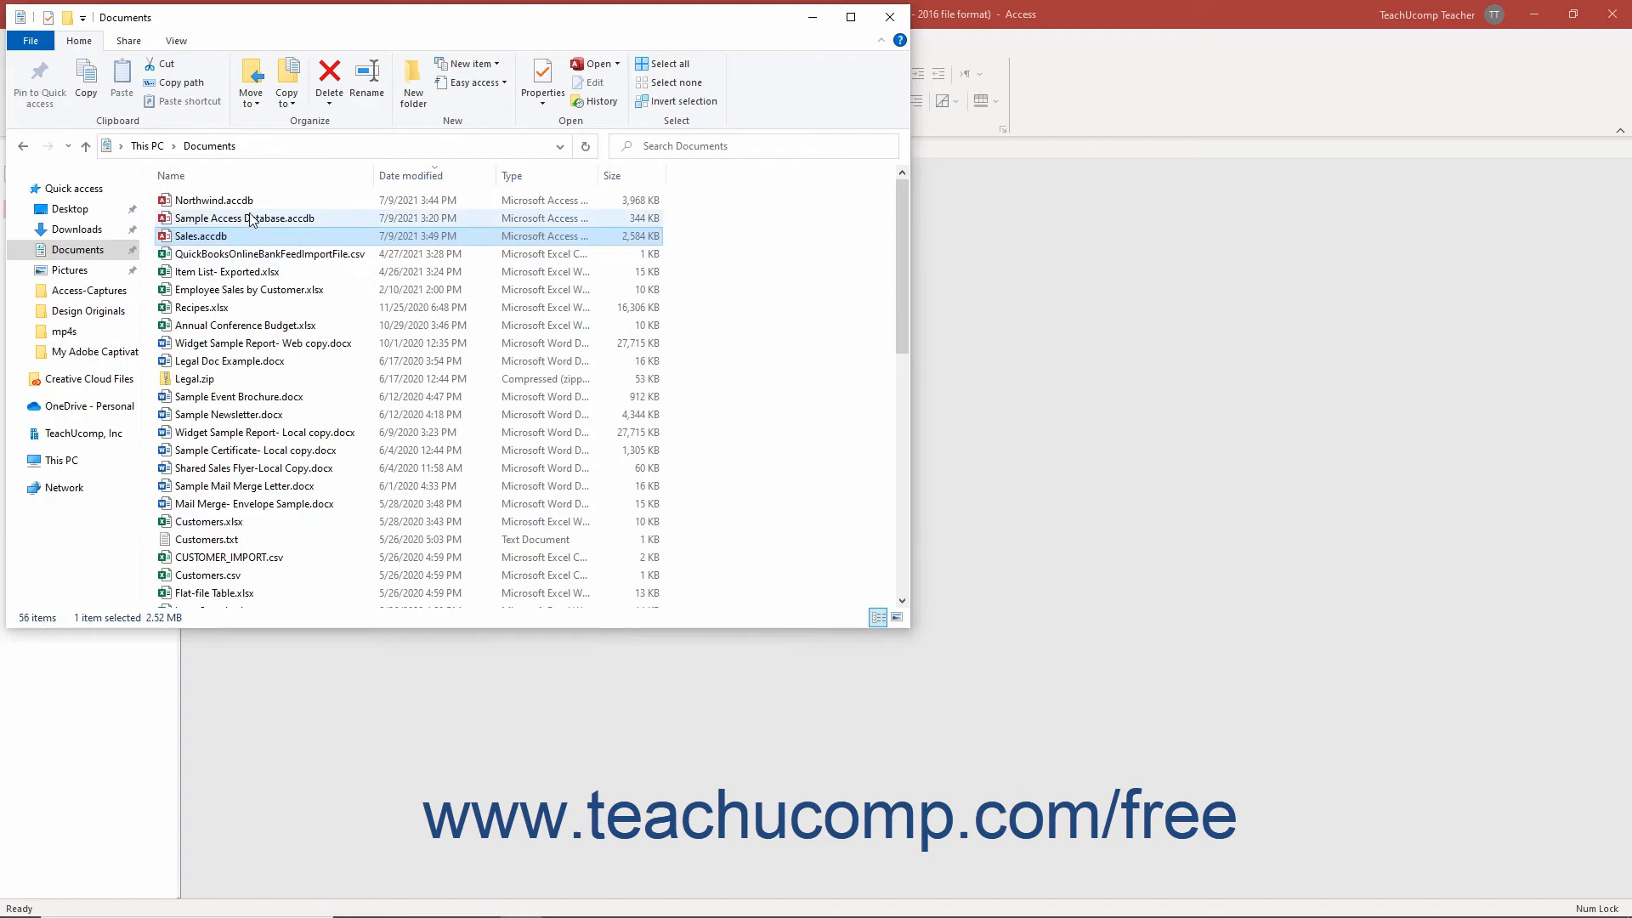
Launch Northwind.accdb from File Explorer in a second Access instance
{"action": "left_click", "coordinate": [214, 200]}
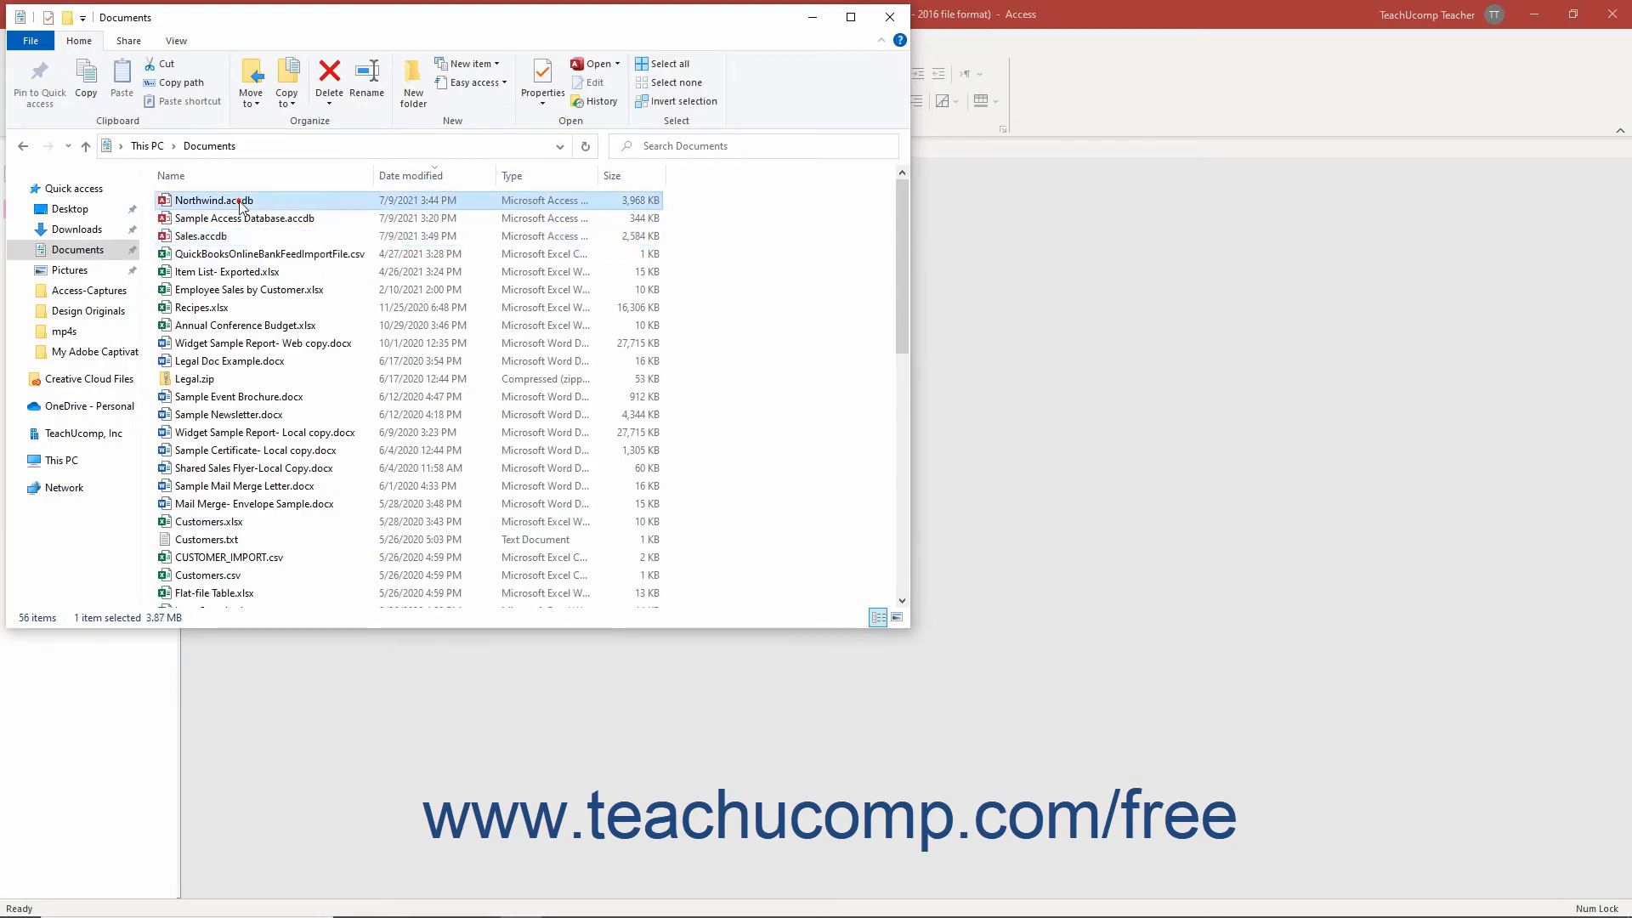
{"action": "double_click", "coordinate": [215, 200]}
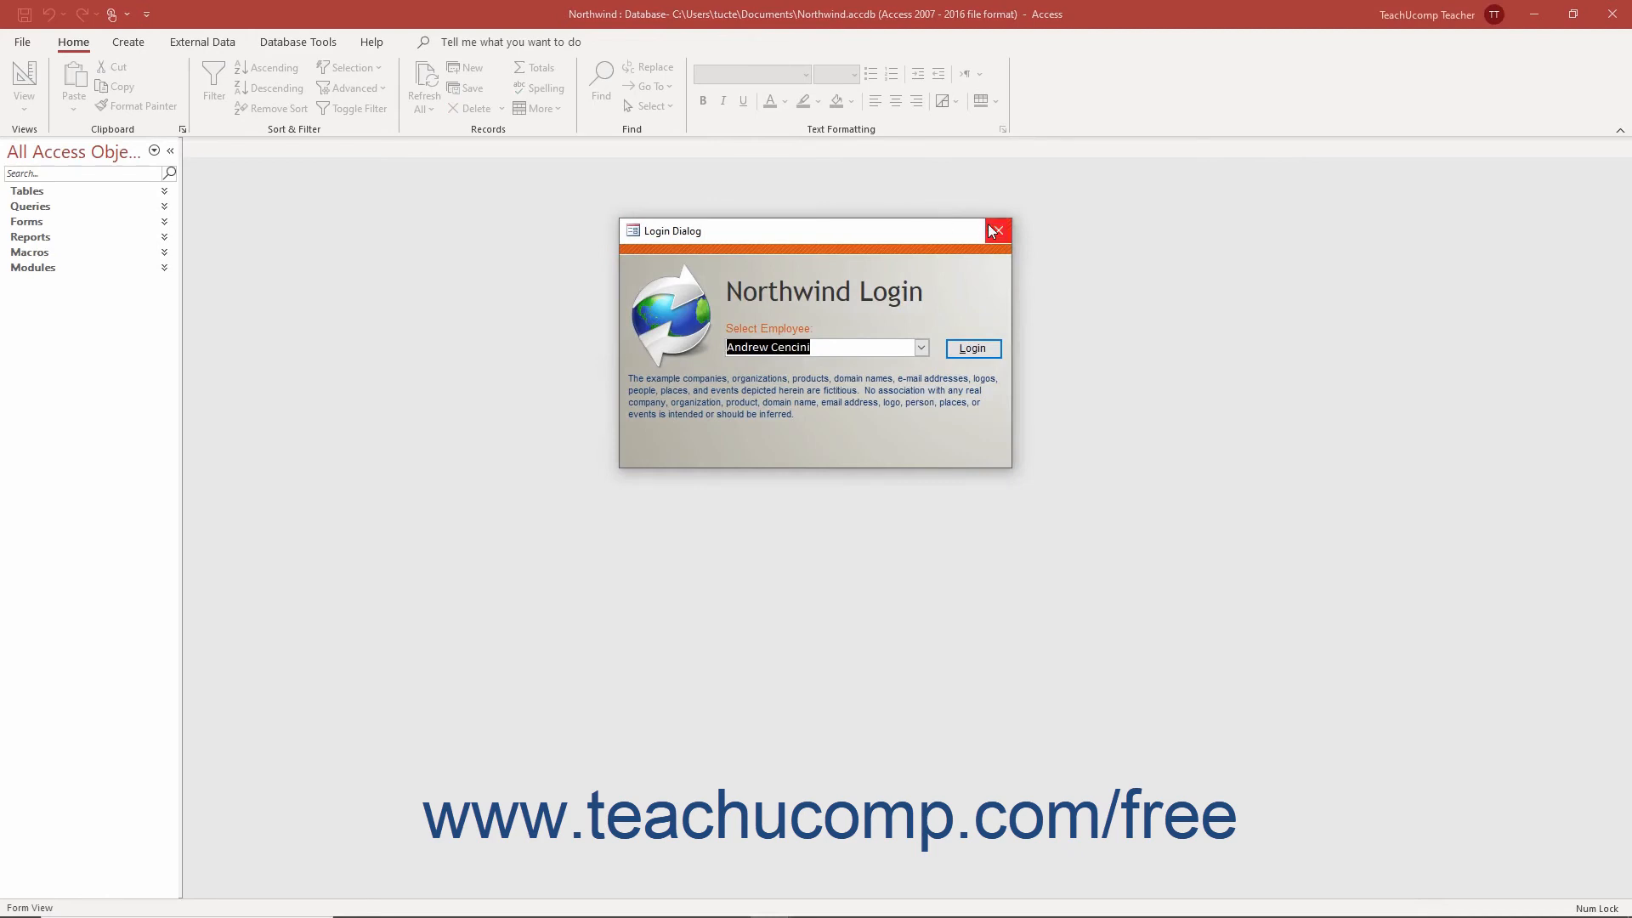
Dismiss the Northwind Login Dialog, returning to the Sales database window
{"action": "left_click", "coordinate": [998, 230]}
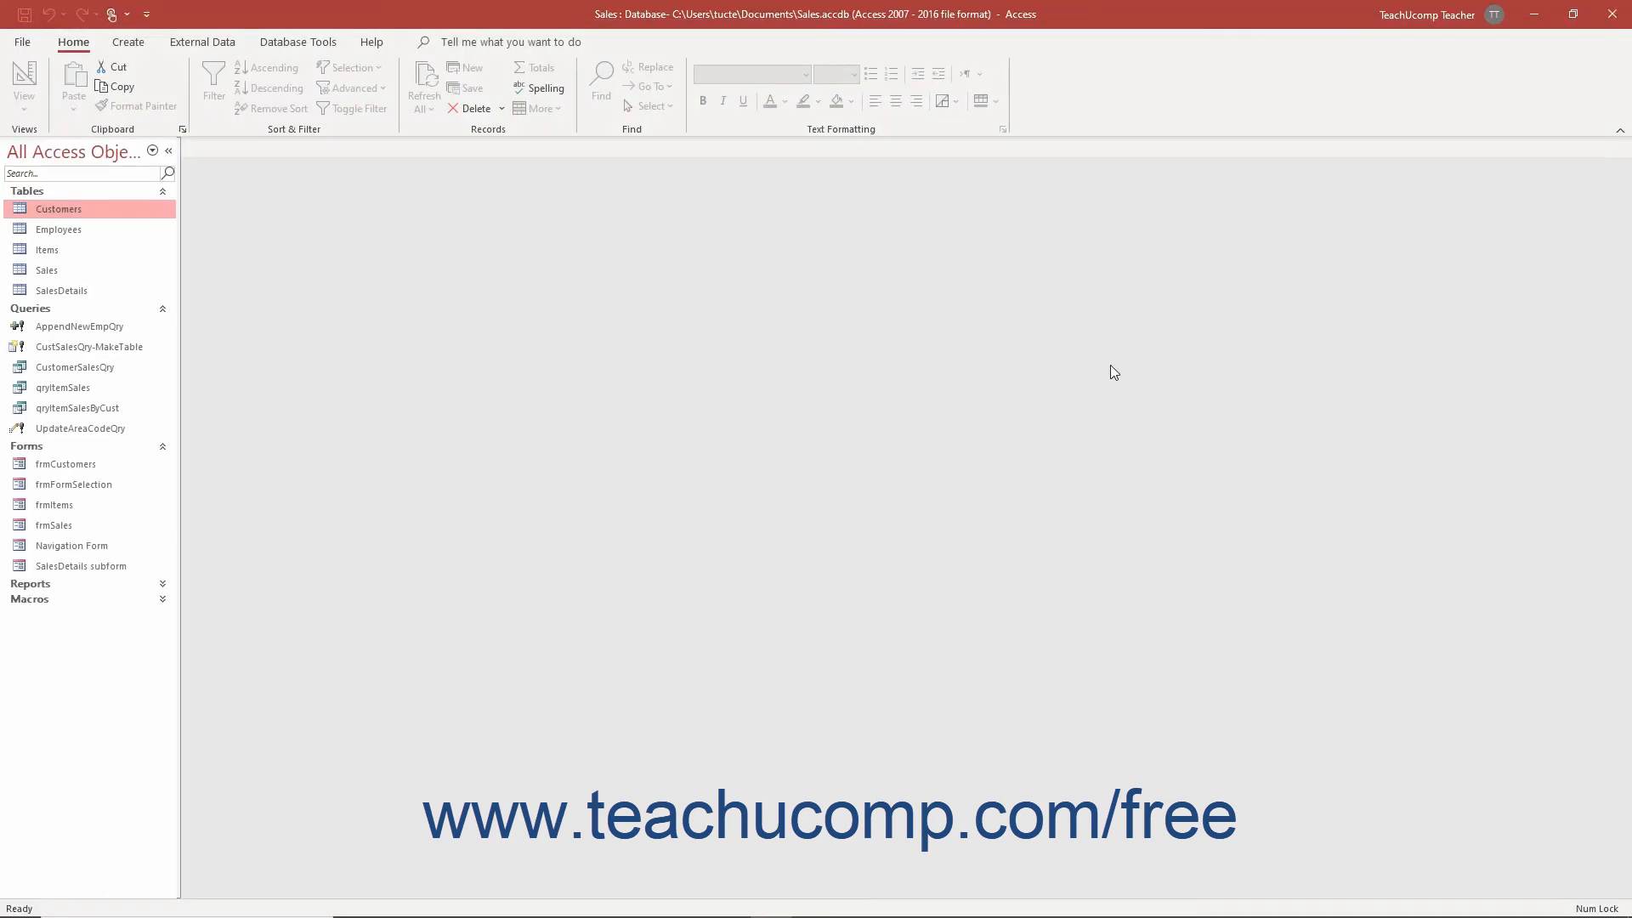
{"action": "mouse_move", "coordinate": [901, 405]}
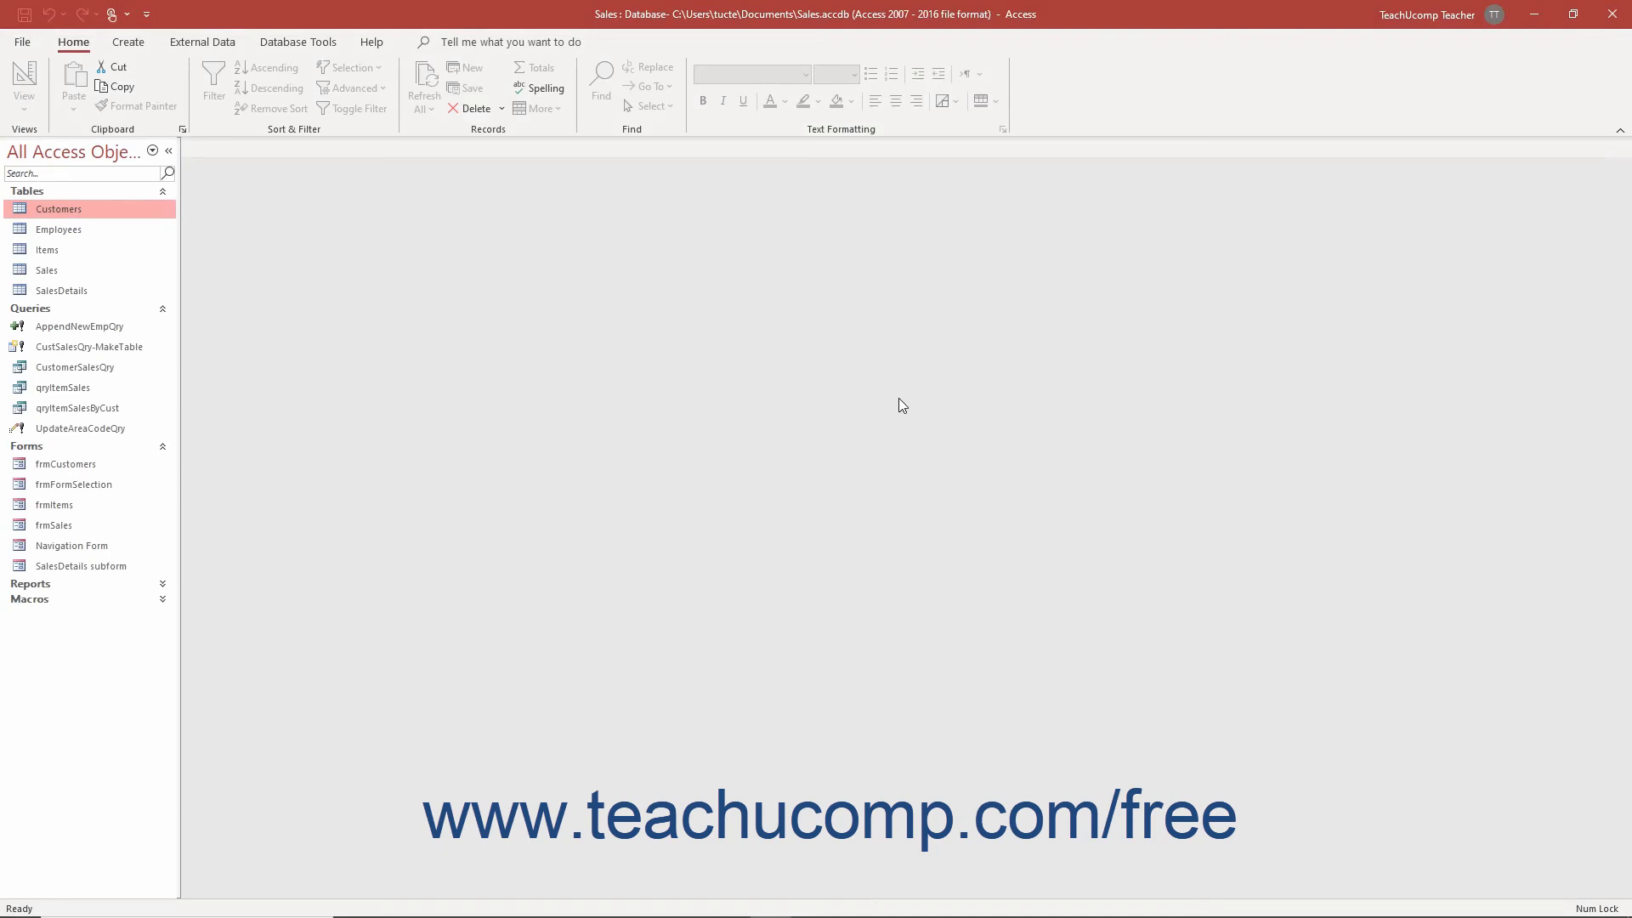
{"action": "mouse_move", "coordinate": [552, 383]}
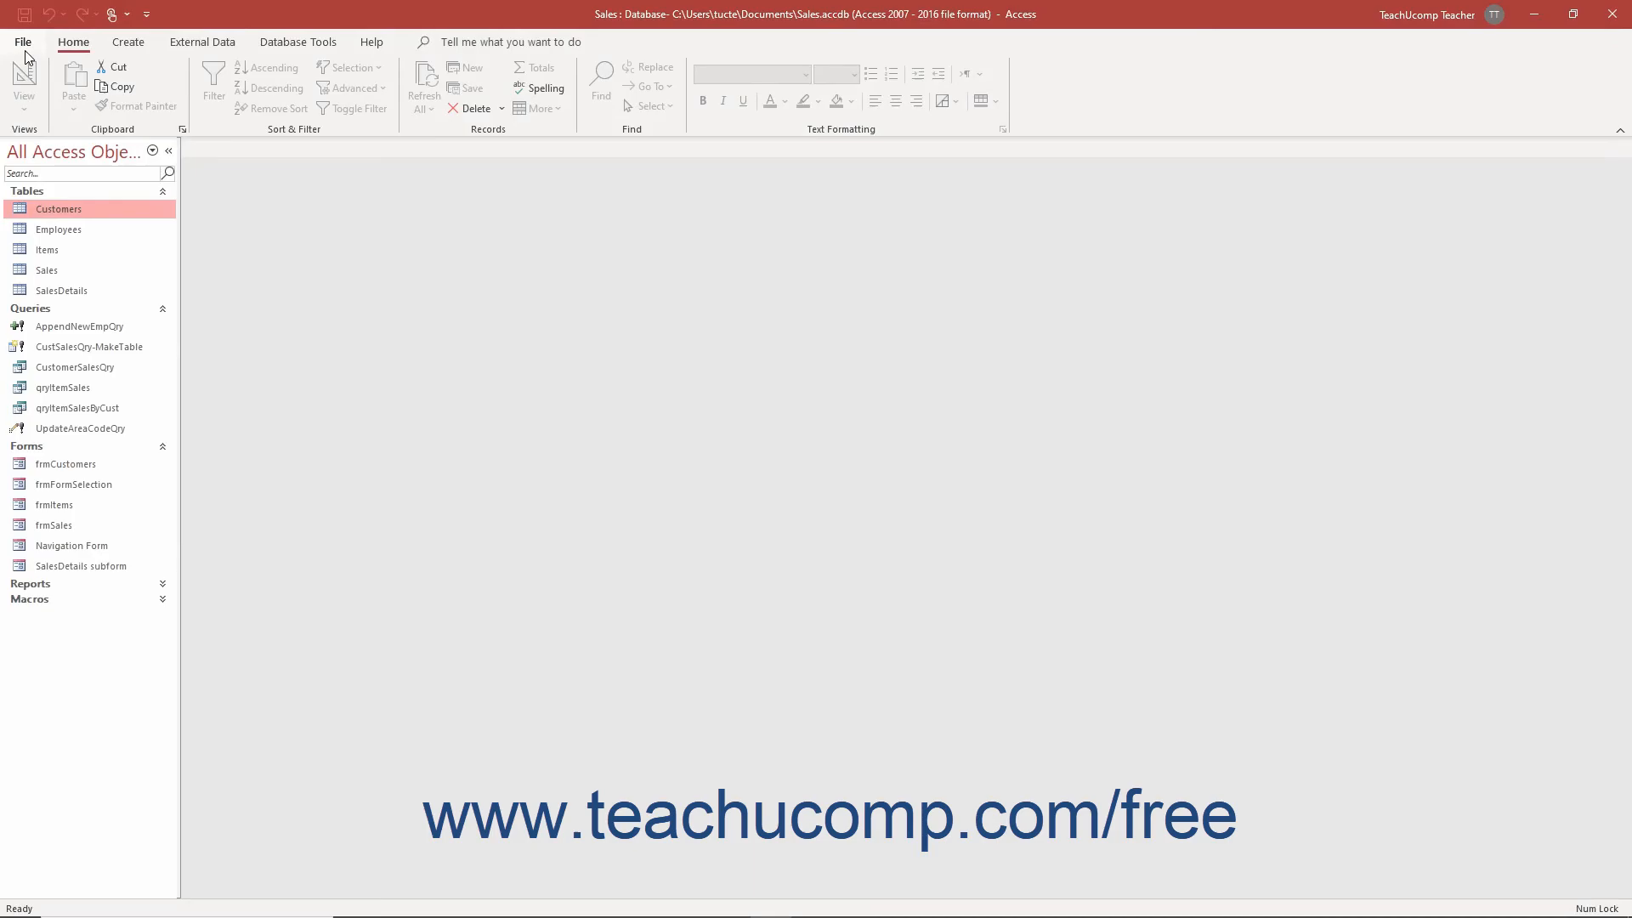
Close the Sales database via File > Close, then exit Access entirely
{"action": "left_click", "coordinate": [22, 40]}
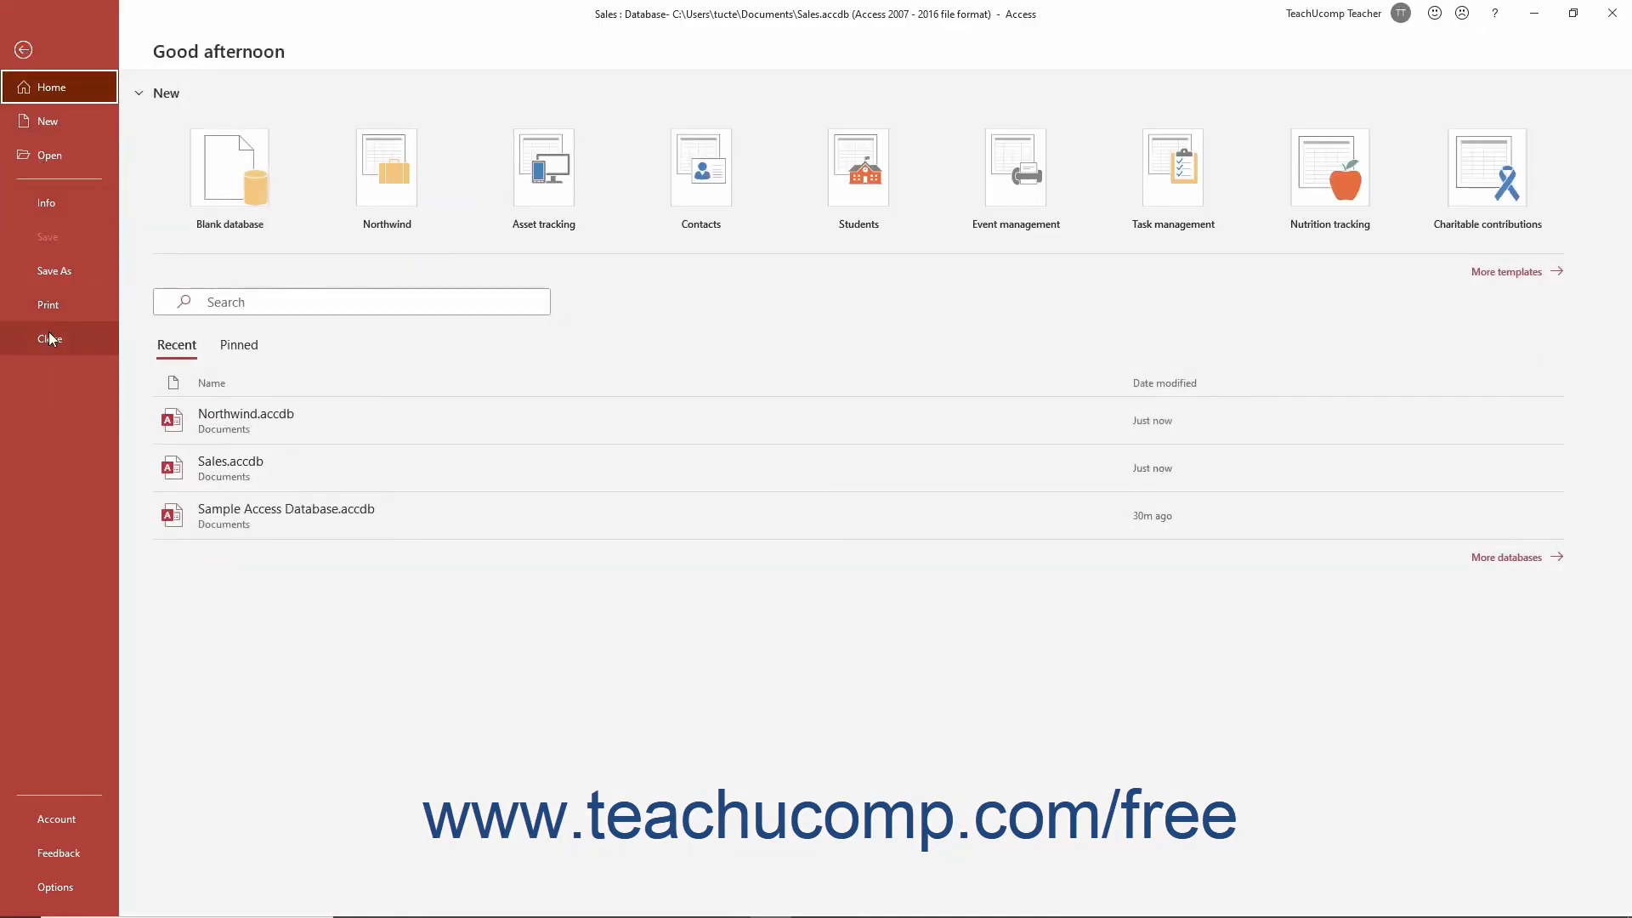
{"action": "left_click", "coordinate": [47, 339]}
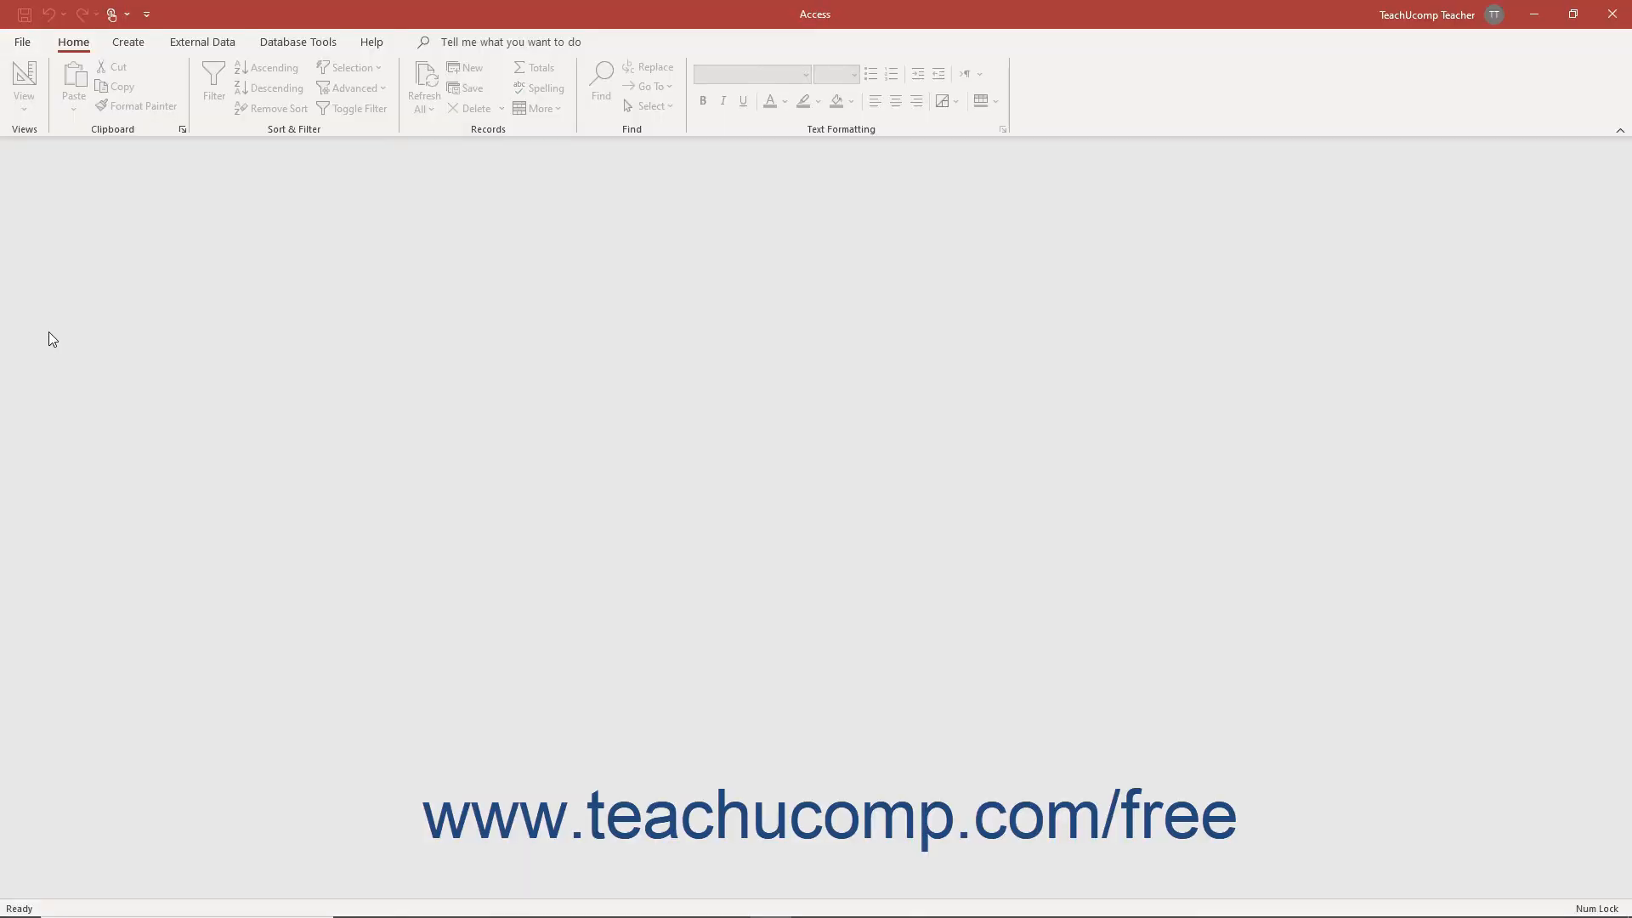
{"action": "mouse_move", "coordinate": [1408, 313]}
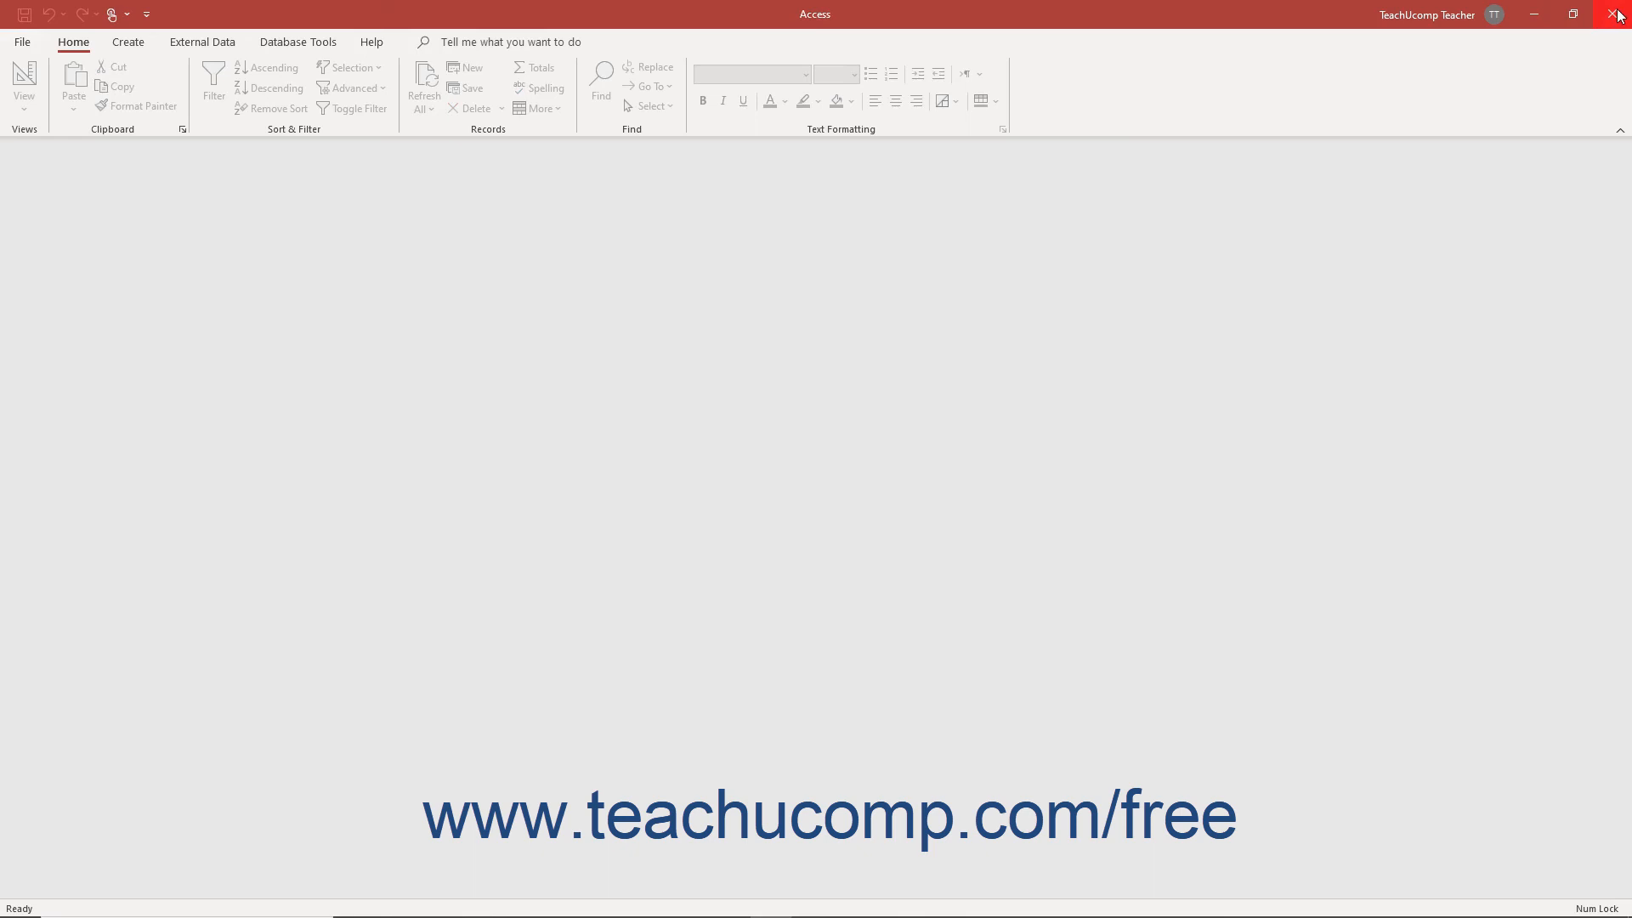
{"action": "mouse_move", "coordinate": [1621, 15]}
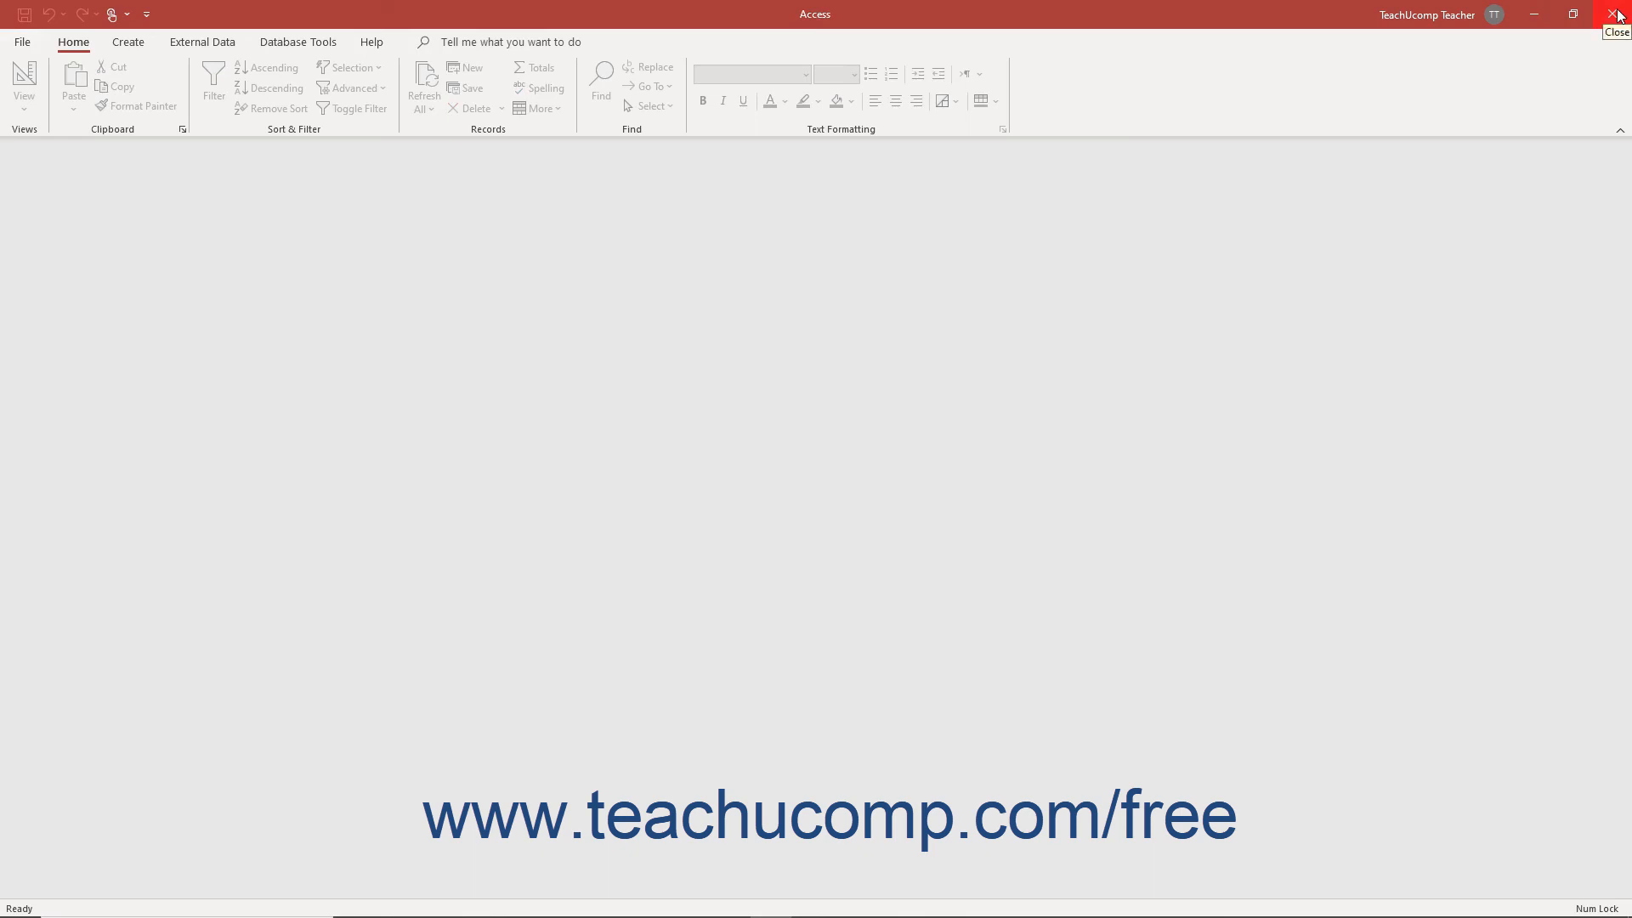
{"action": "left_click", "coordinate": [1617, 14]}
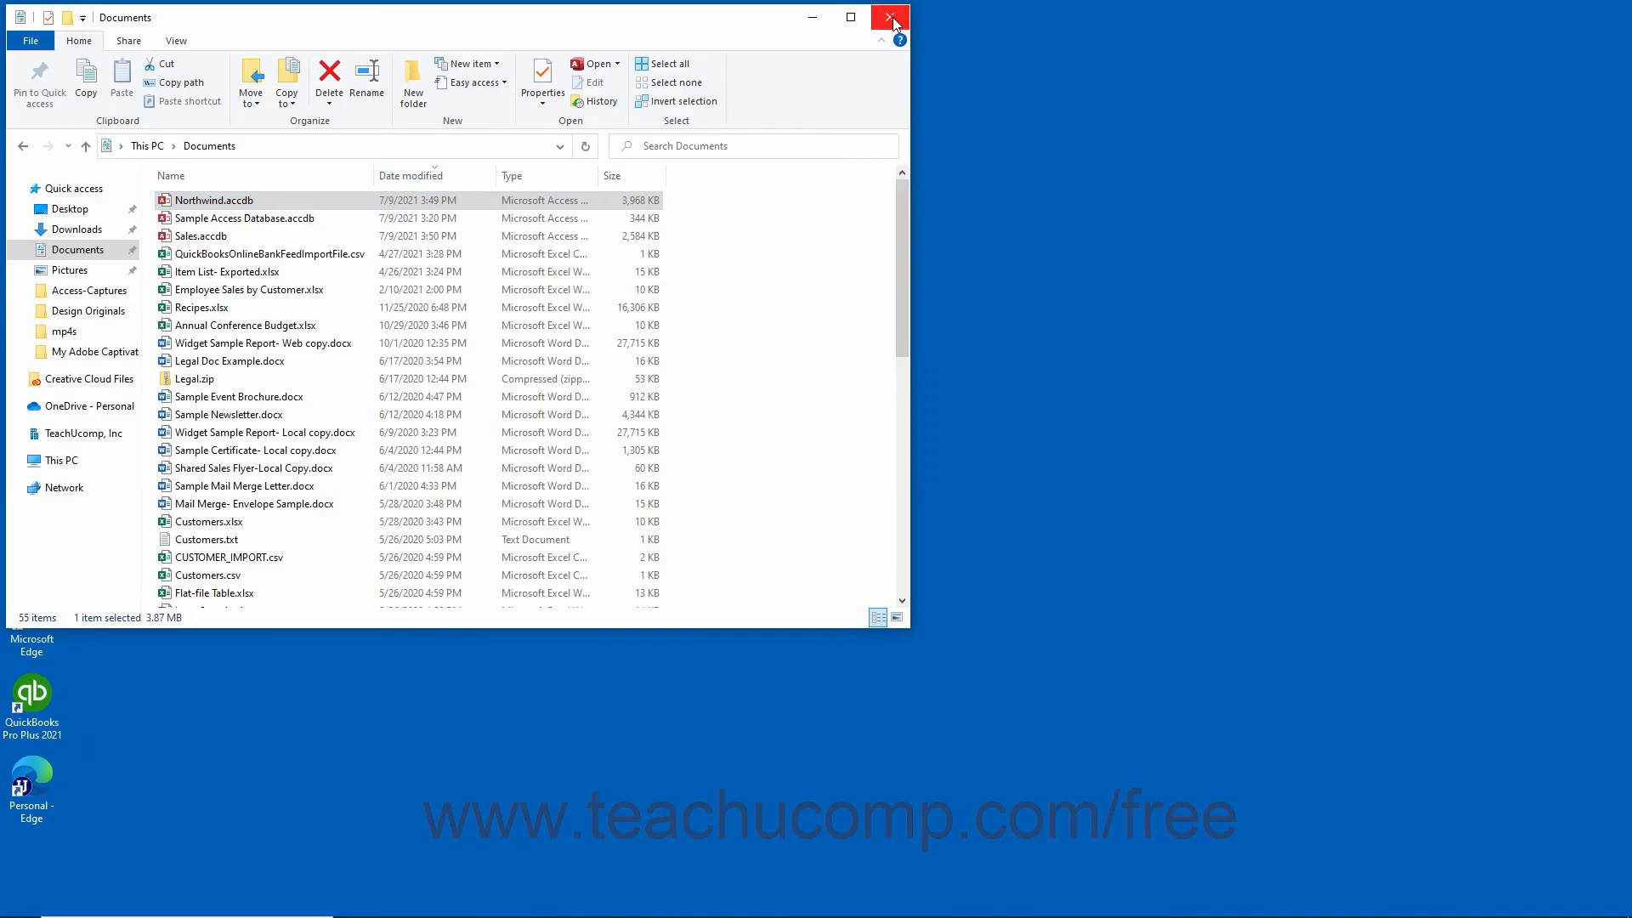